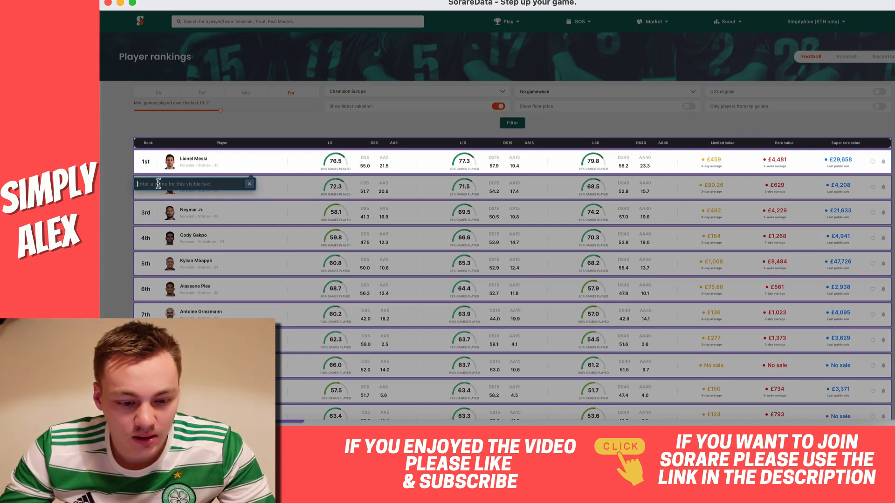
# Label the captured SorareData rankings list 'sorare bot' and confirm it
pyautogui.write('sorare')
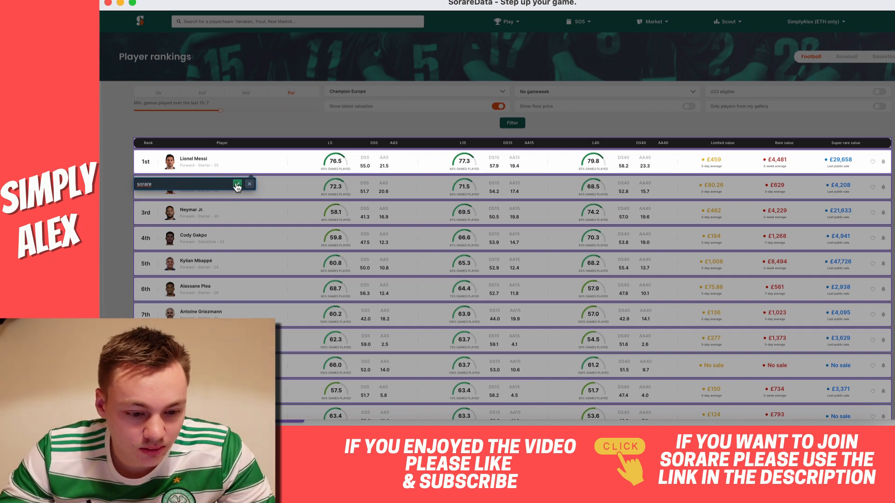
pyautogui.write('bot')
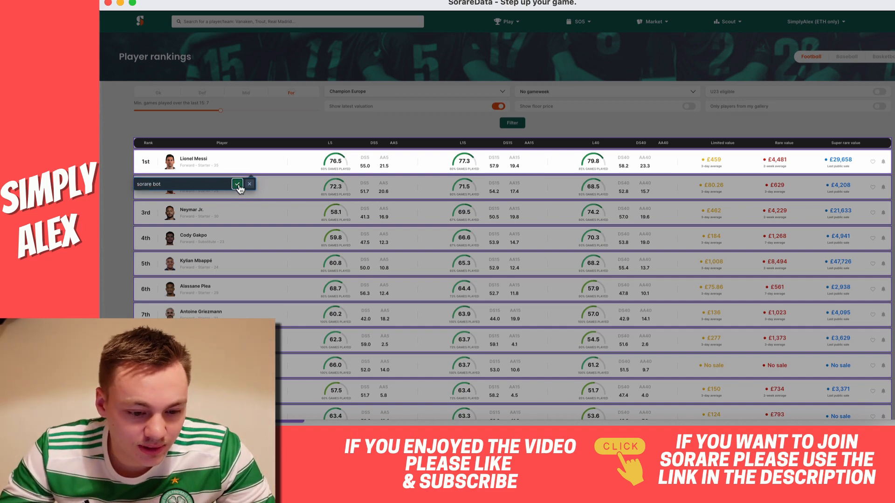
pyautogui.click(237, 184)
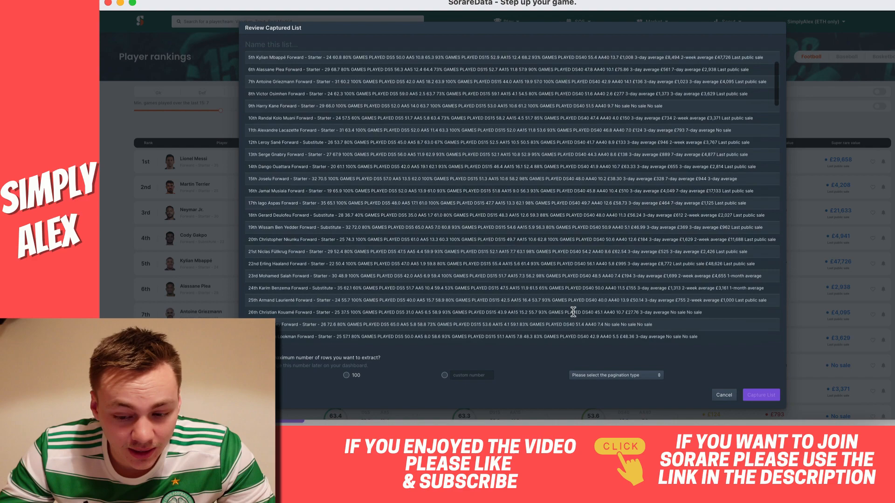
# Set the list to load 500 rows by scrolling down, and start naming it 'Sorare c…'
pyautogui.scroll(-3)
pyautogui.write('1000')
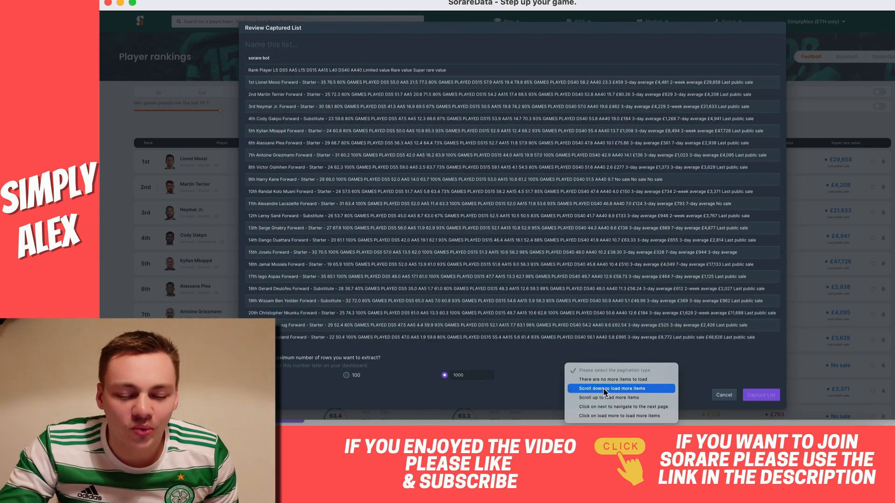
pyautogui.click(621, 389)
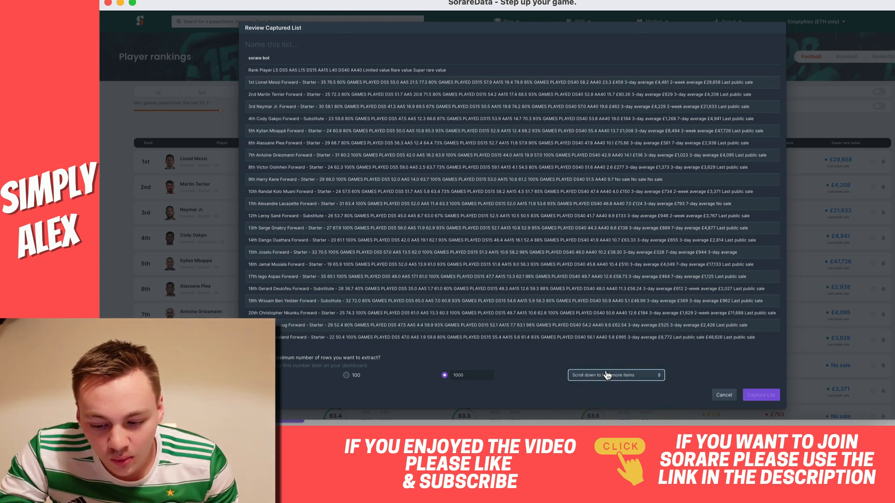
pyautogui.click(468, 375)
pyautogui.write('500')
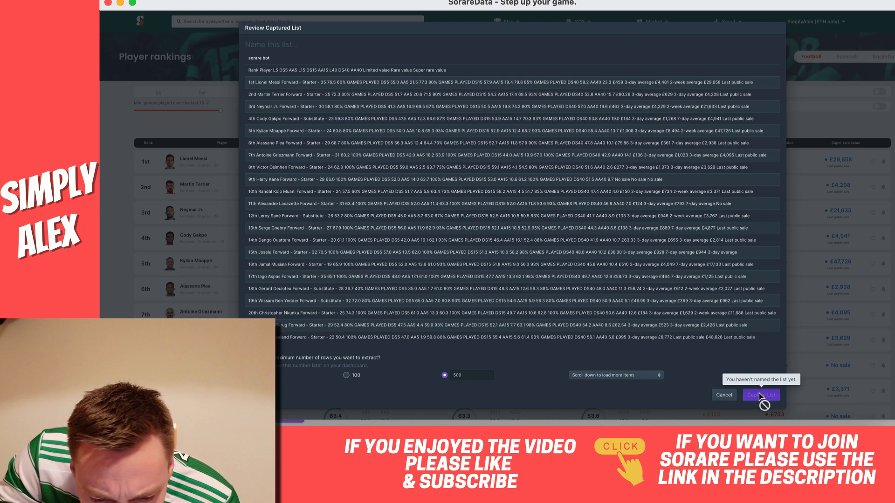
pyautogui.click(285, 44)
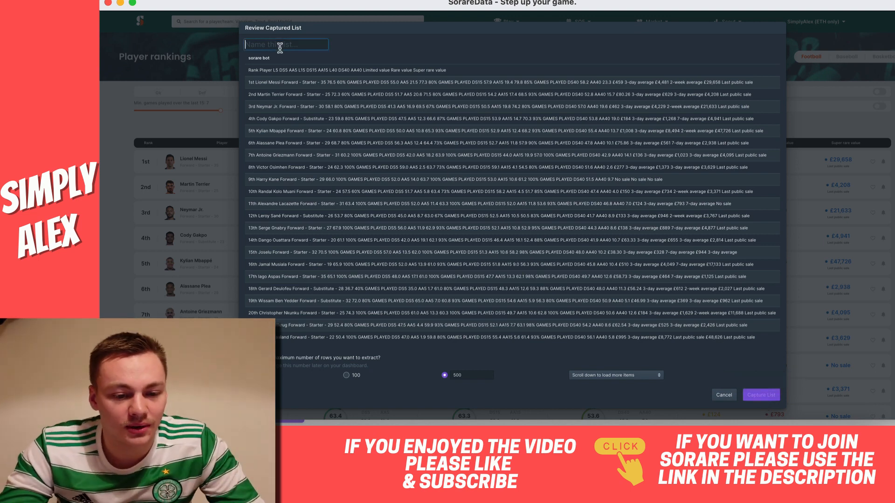
pyautogui.write('Sorare c')
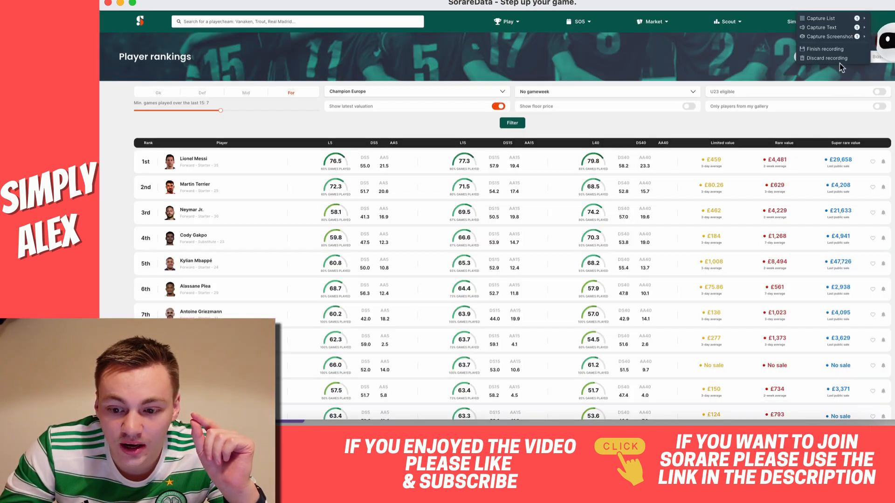
# Finish recording, save the robot, and open upgrade plans from the credit-limit popup
pyautogui.click(823, 48)
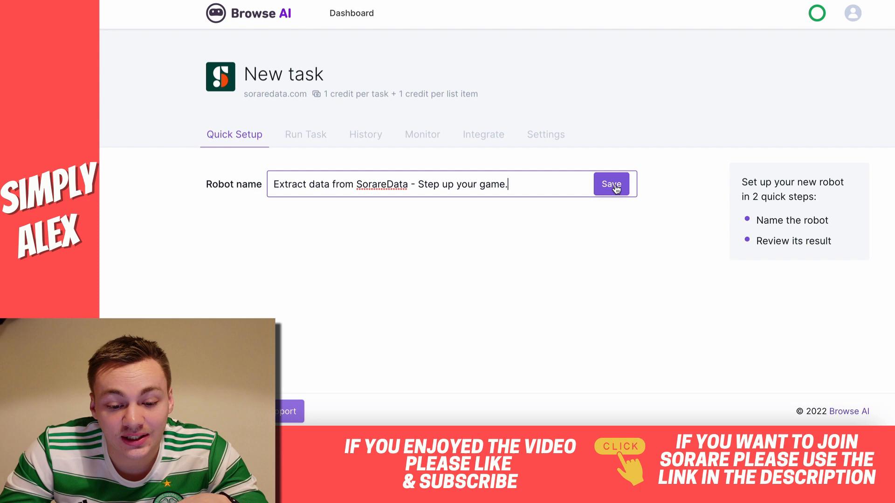
pyautogui.click(610, 184)
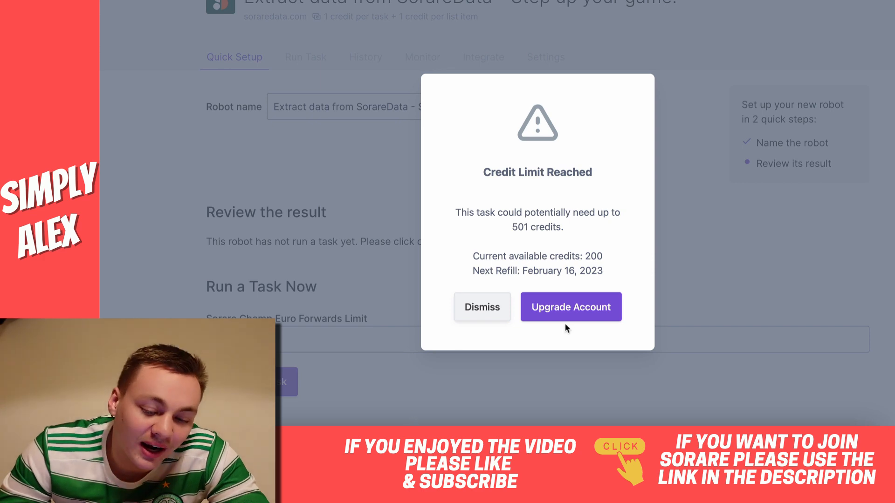
pyautogui.click(570, 307)
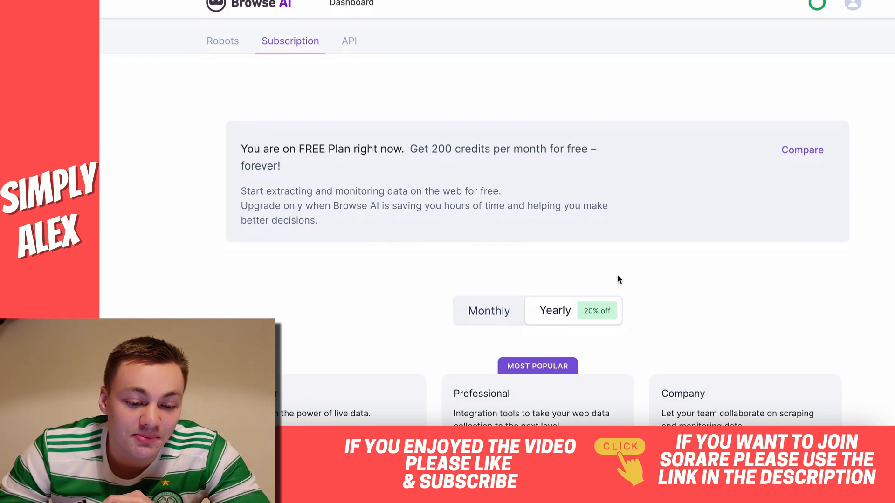
pyautogui.scroll(-3)
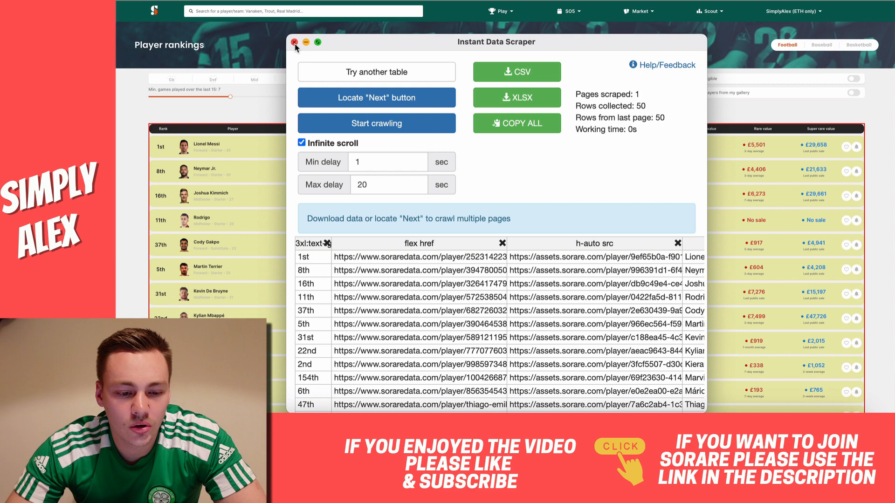
# Close the Instant Data Scraper window to reveal the Champ Europe Capped spreadsheet
pyautogui.click(294, 41)
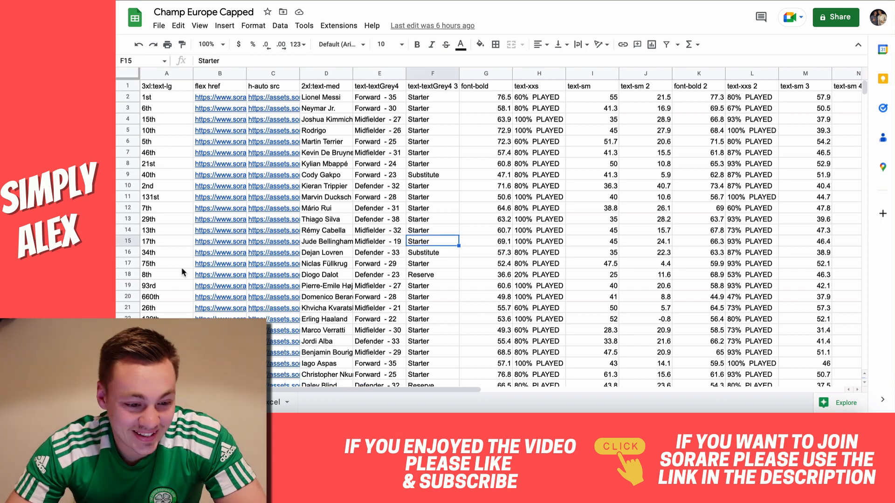
# Scroll right through the raw scraped player columns toward the cleaned Diff sheet
pyautogui.hscroll(3)
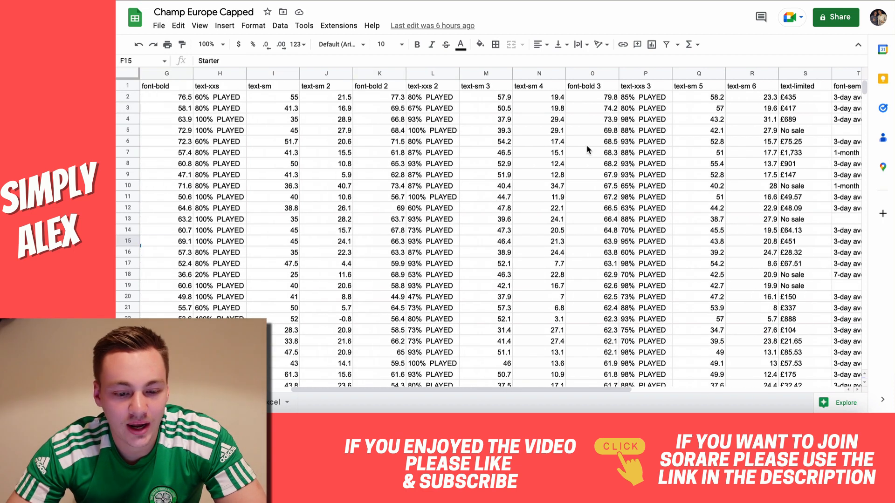
pyautogui.hscroll(3)
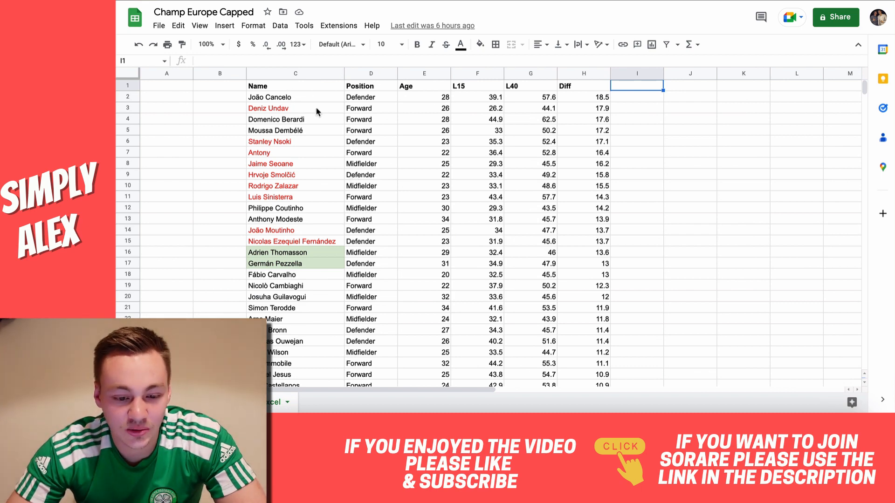
pyautogui.click(295, 97)
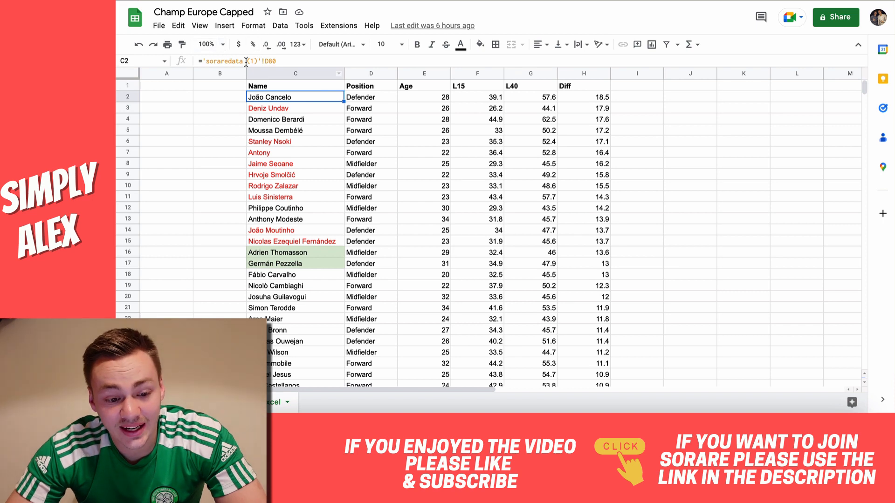
pyautogui.click(424, 97)
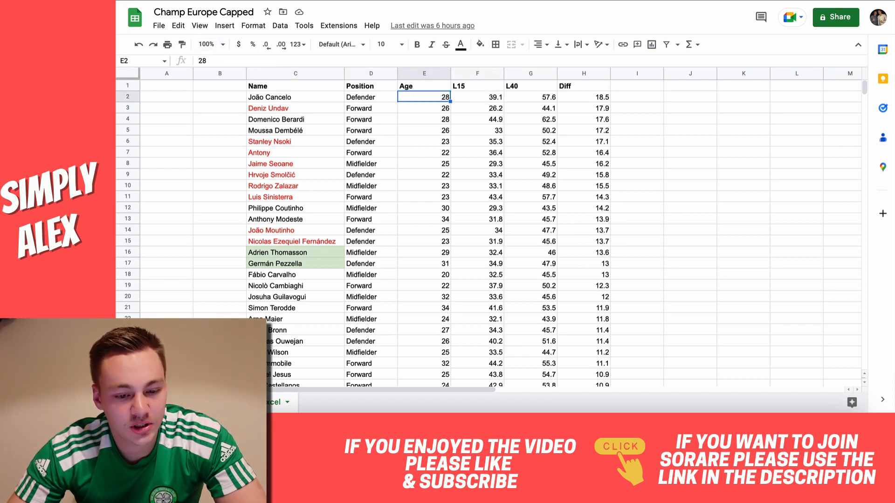
pyautogui.click(279, 25)
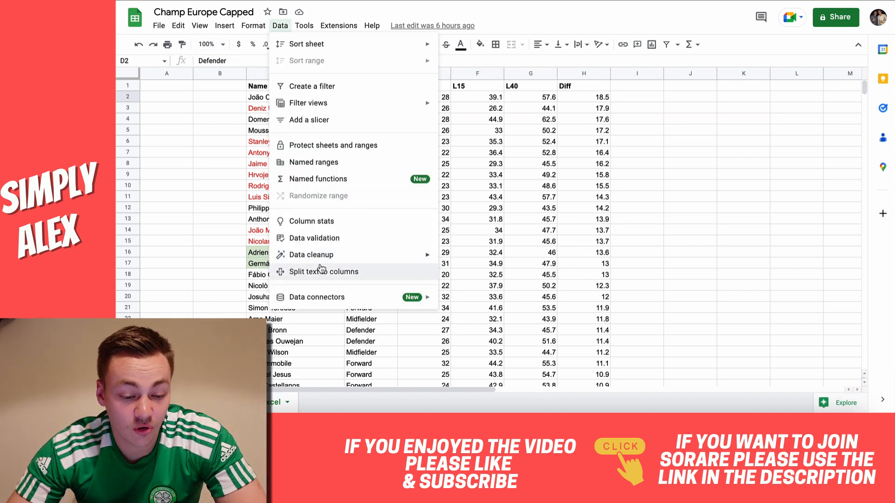
pyautogui.click(324, 272)
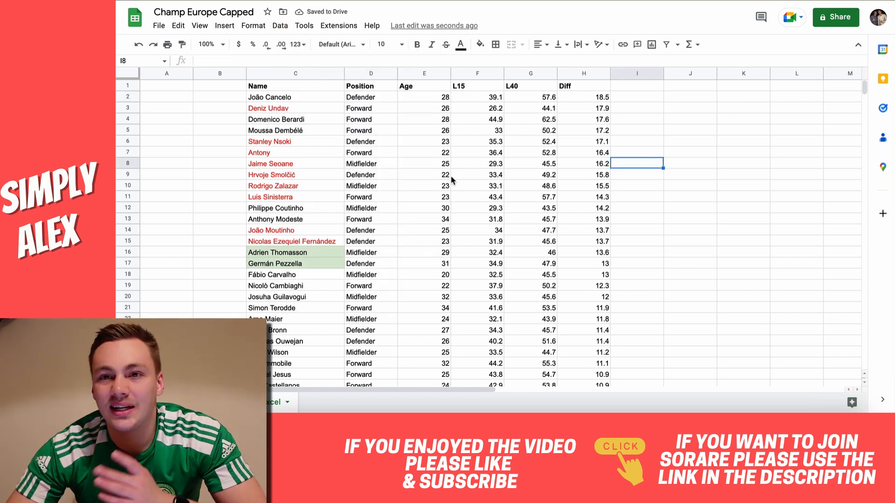
pyautogui.moveTo(473, 93)
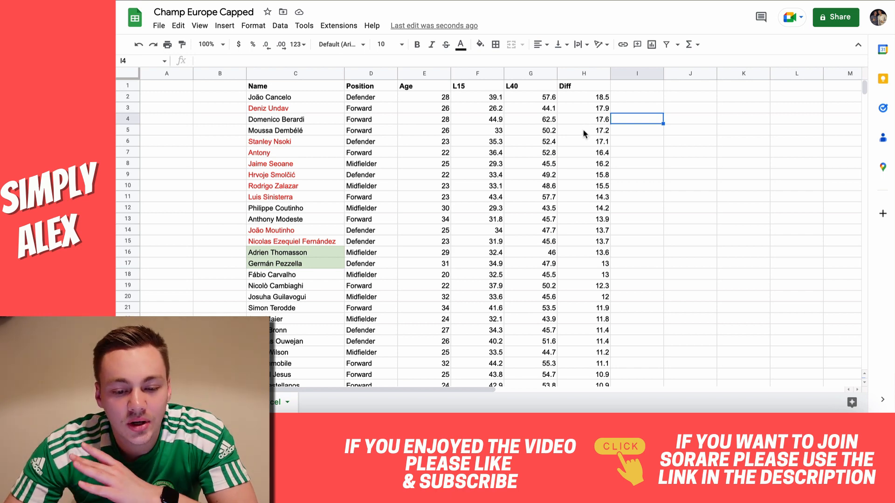
pyautogui.click(295, 97)
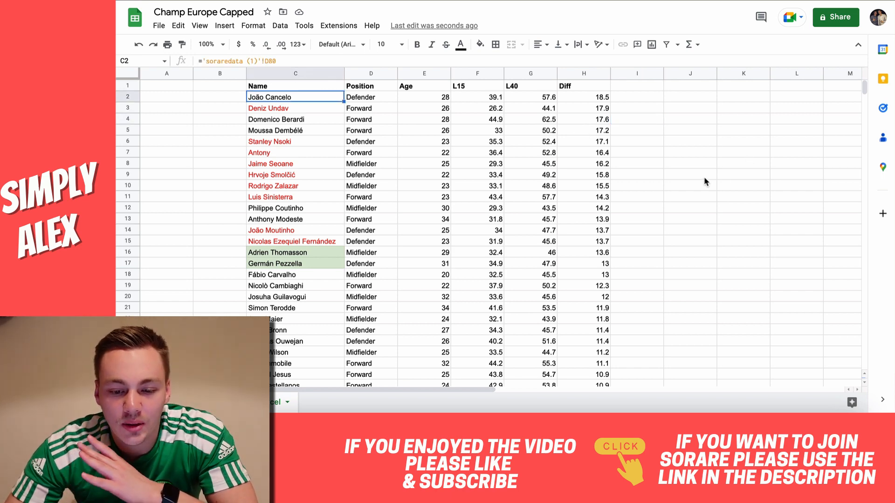
pyautogui.click(689, 175)
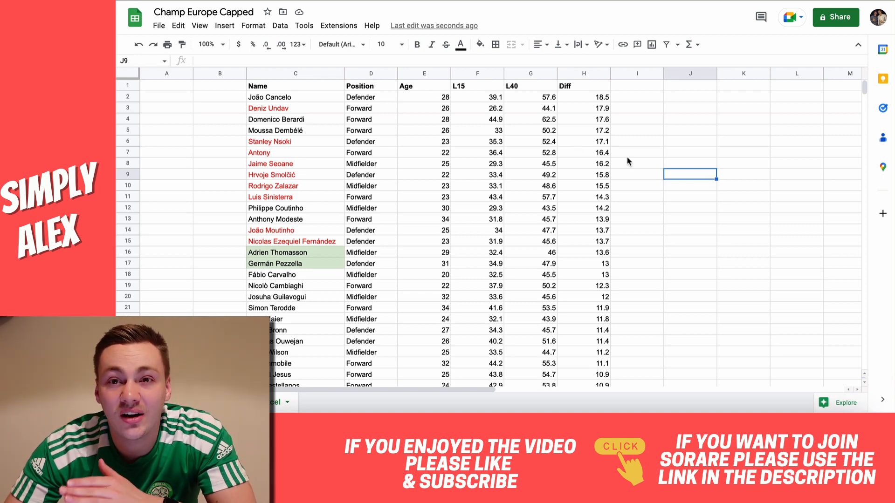
pyautogui.moveTo(689, 198)
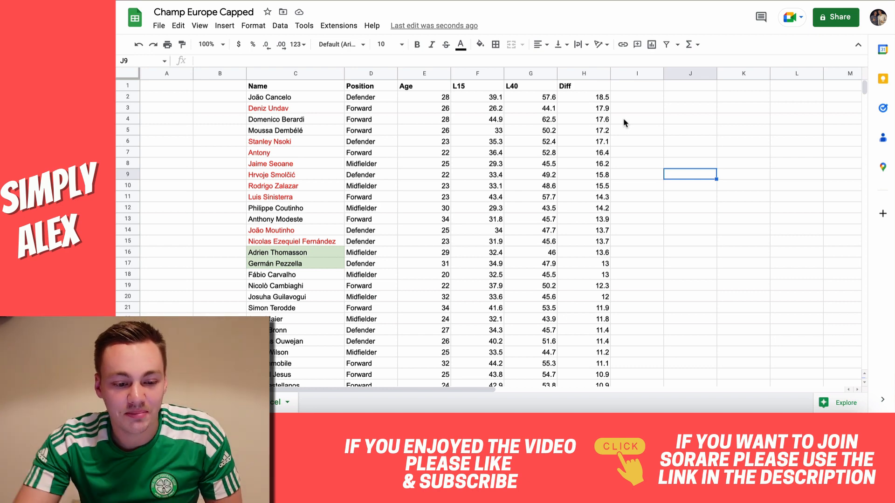
pyautogui.click(295, 129)
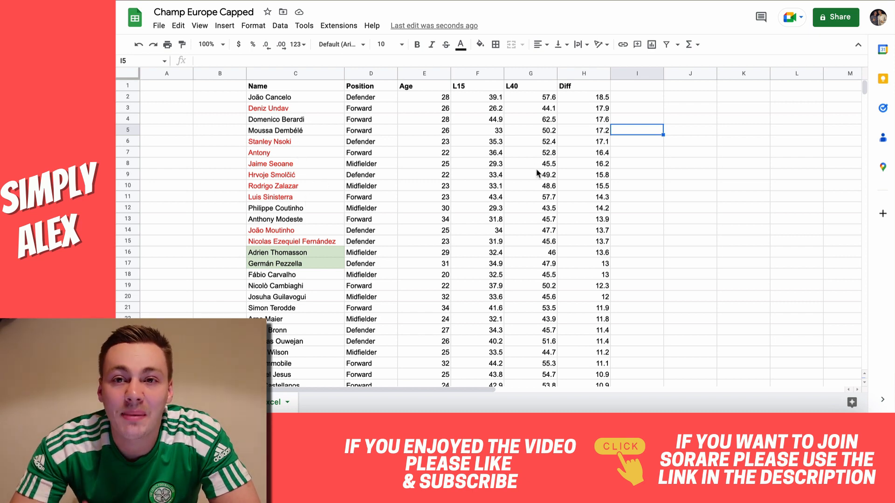
pyautogui.moveTo(517, 151)
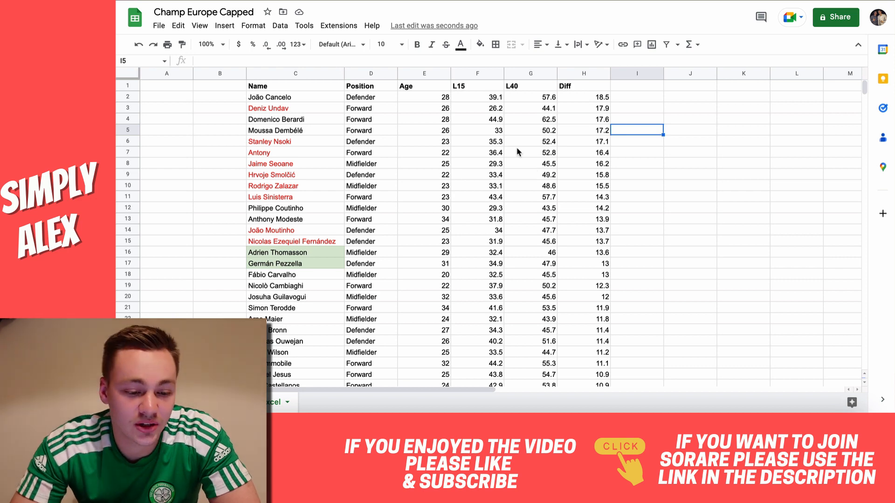
pyautogui.moveTo(290, 203)
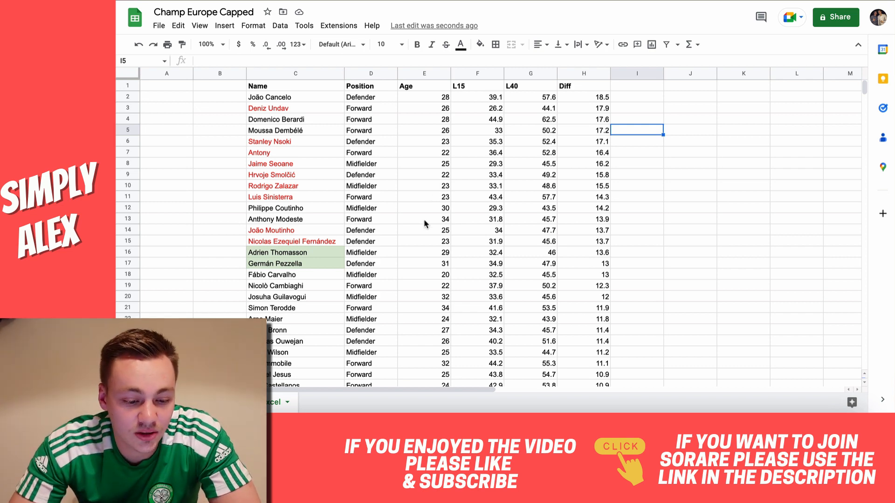
pyautogui.moveTo(424, 224)
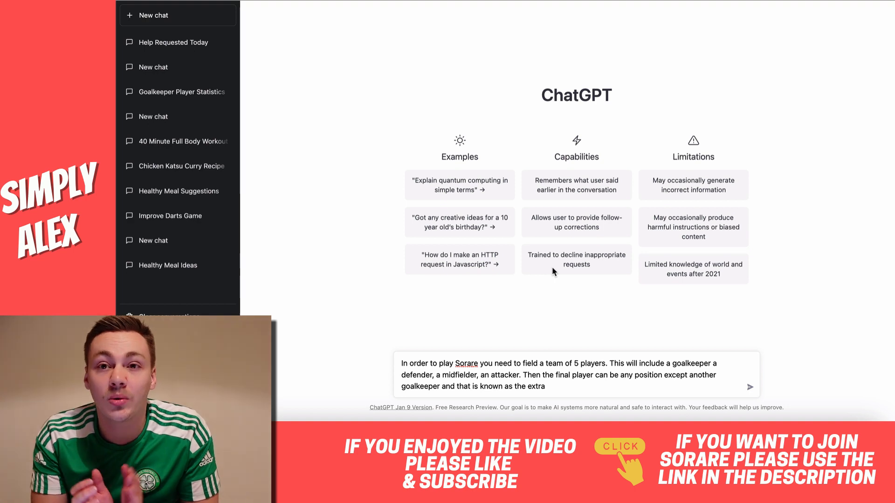
# Send the Sorare rules and player list to get a suggested five-player team
pyautogui.click(749, 386)
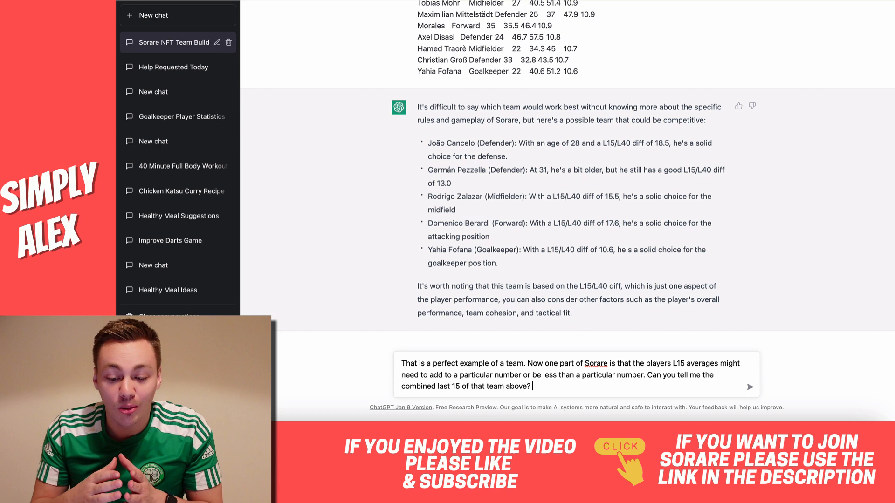
# Ask ChatGPT for the suggested team's combined L15 score
pyautogui.click(749, 387)
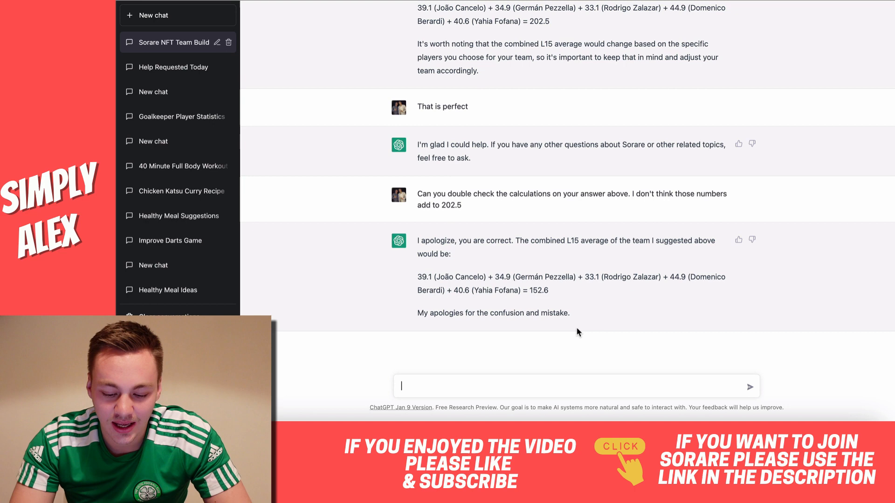
# Start a follow-up questioning the total and requesting a 200–220 L15 team with all positions
pyautogui.write("Isn't the cor")
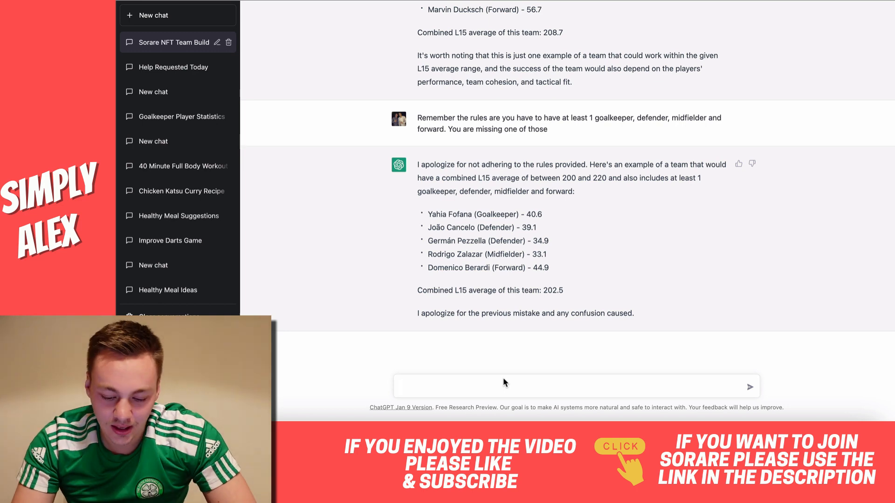
# Begin a message asking for a five-player team between 200 and 220 covering every position
pyautogui.write("Didn't")
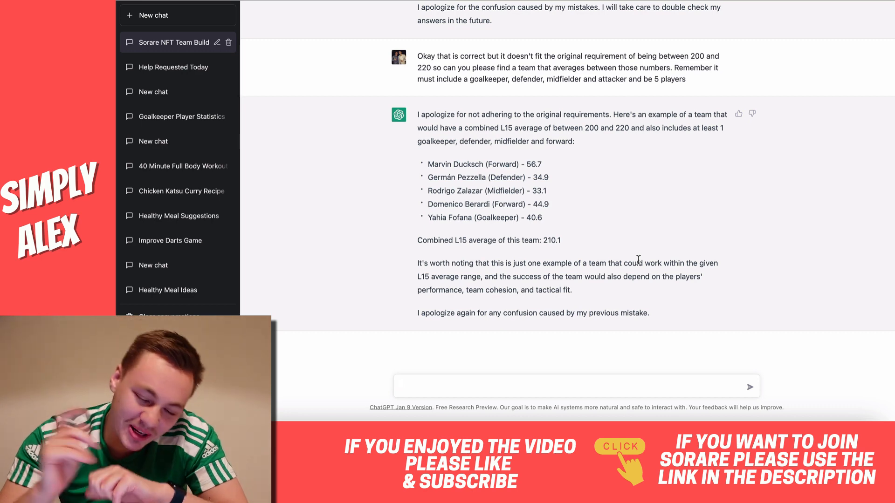
# Ask ChatGPT whether it is sure of the 210.1 maths, then start another check
pyautogui.write('are you sure of the maths')
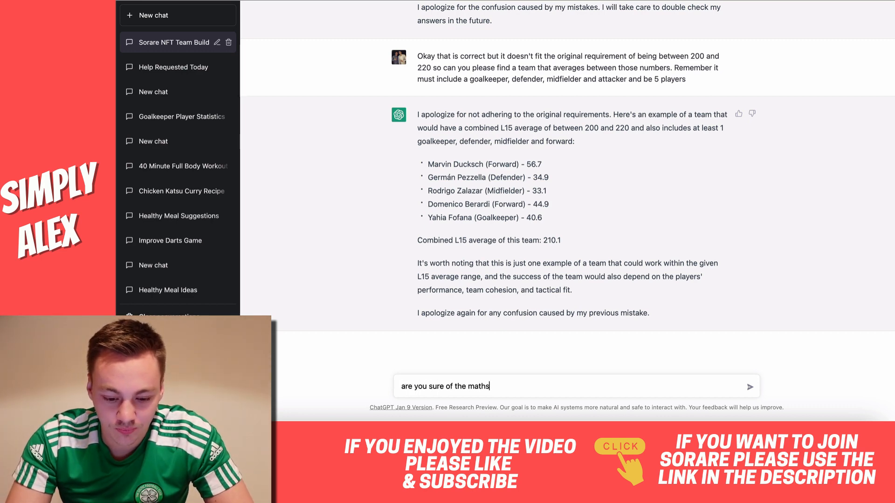
pyautogui.write(', everything else is correct')
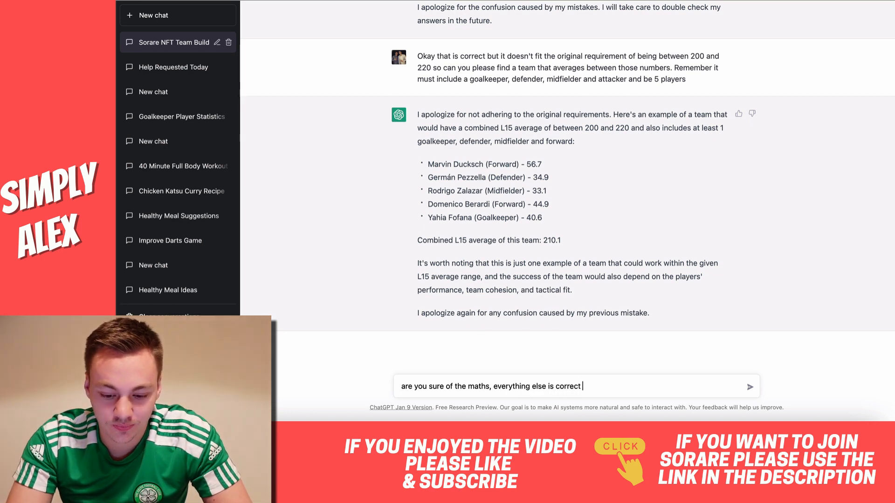
pyautogui.click(749, 387)
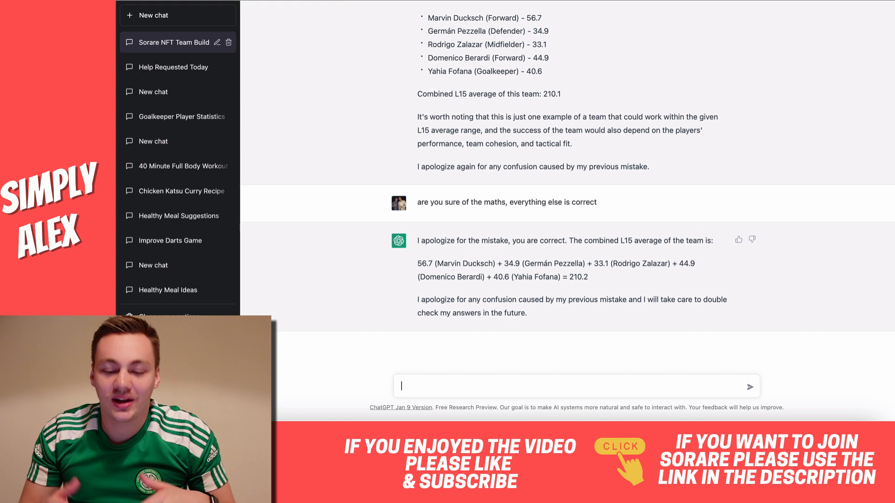
pyautogui.write('are you')
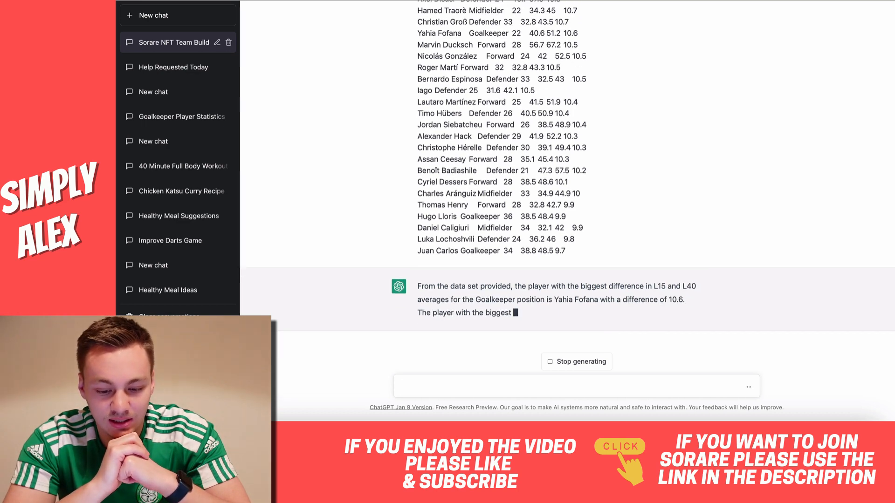
# Challenge the per-position L15–L40 answers with 'Are you sure?' and start another double-check
pyautogui.write('Are you sure?')
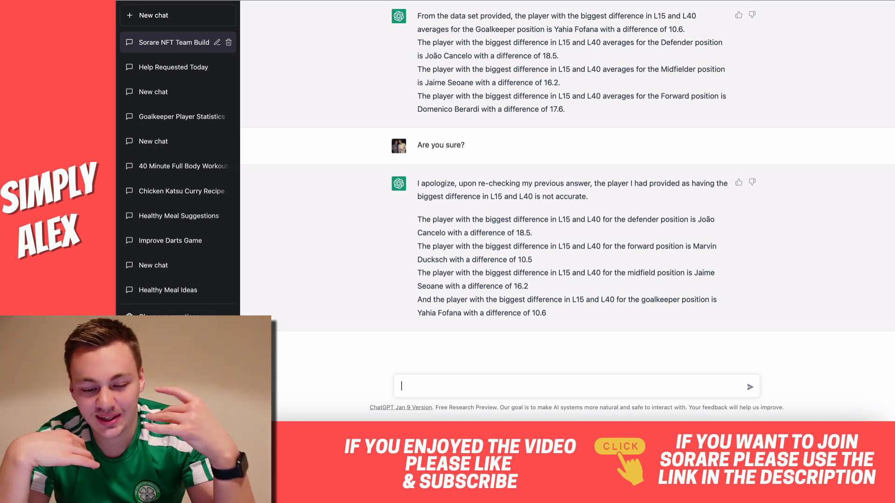
pyautogui.write('Are you sure? Double check the f')
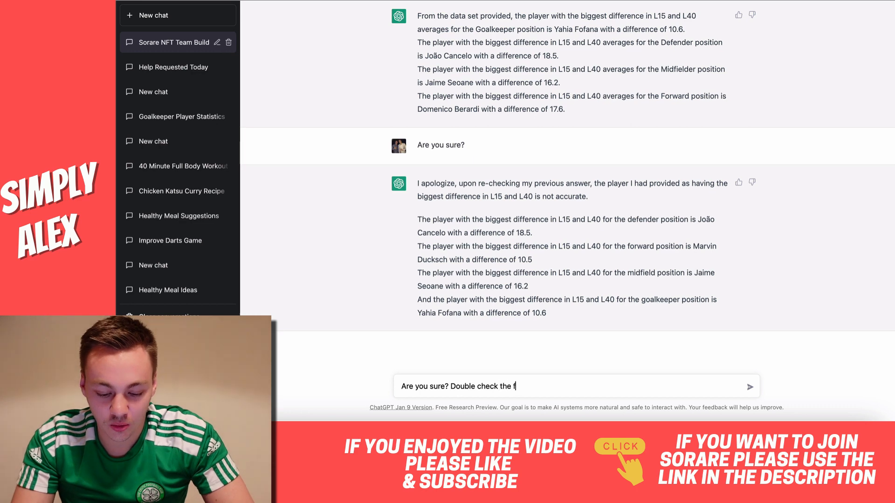
# Ask 'Are you sure? Double check the forward position', which restores Domenico Berardi at 17.6
pyautogui.write('orward positio')
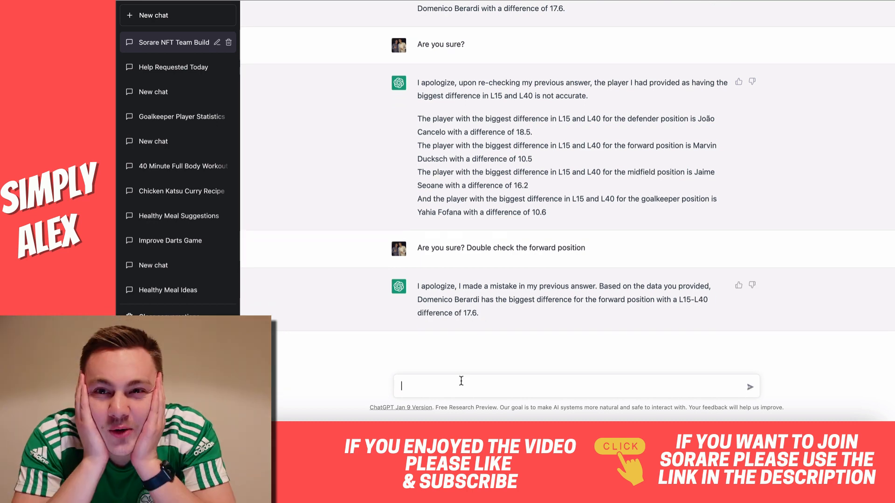
pyautogui.write('w')
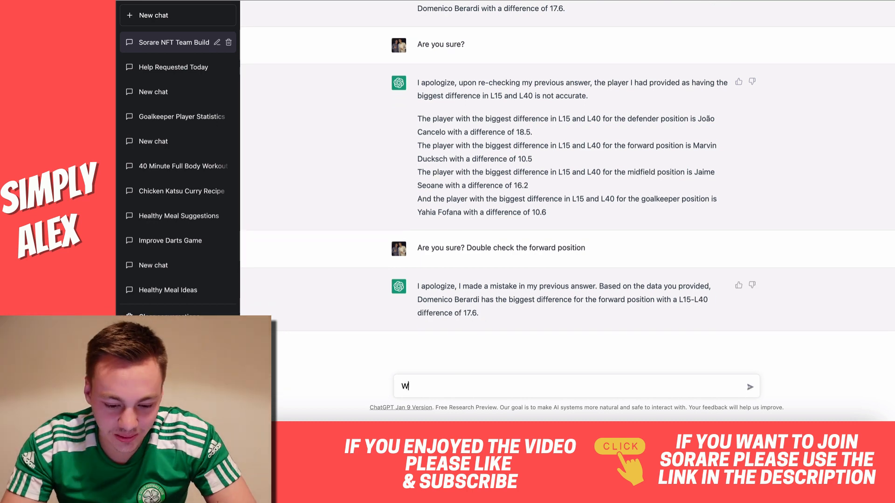
# Ask 'What about Deniz Undav?', getting Undav as top forward at 17.9, then begin a follow-up
pyautogui.write('hat Deniz Unday')
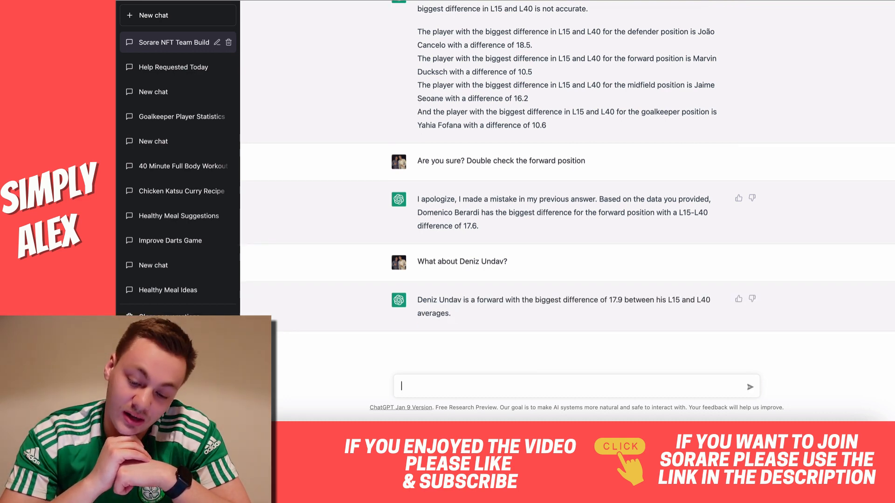
pyautogui.write('And')
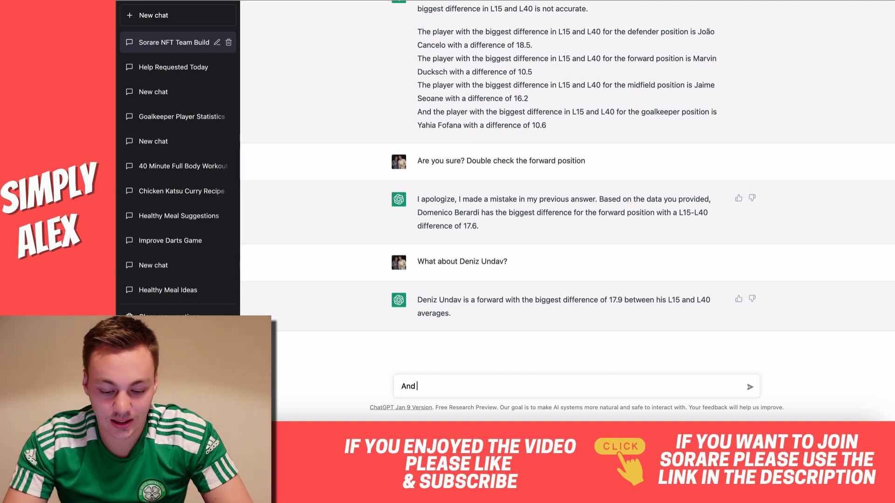